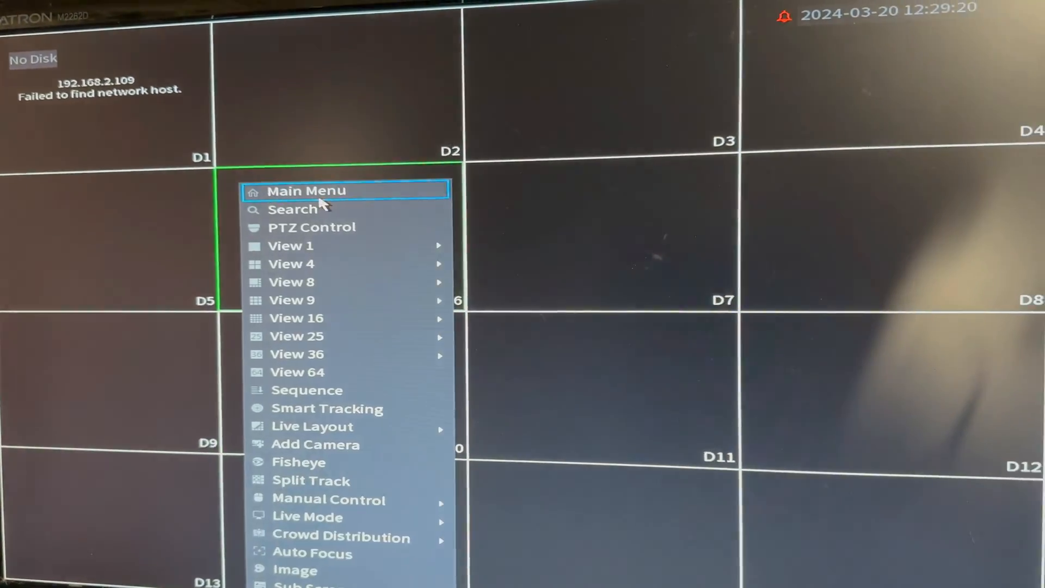
Step: Show the TCP/IP settings listing NIC1 (192.168.1.195) and NIC2 (192.168.2.100)
{"action": "left_click", "coordinate": [306, 191]}
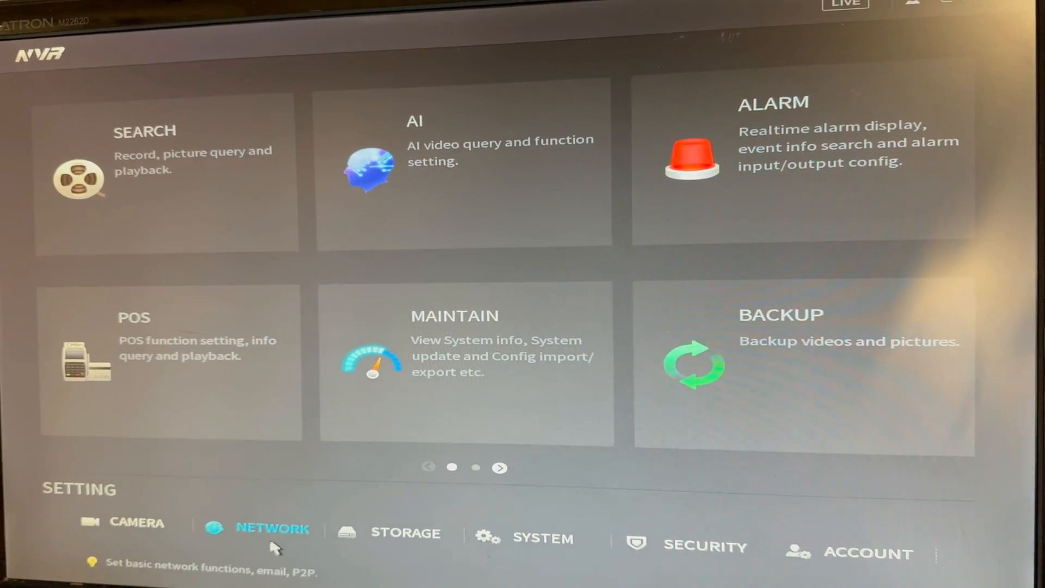
{"action": "left_click", "coordinate": [272, 528]}
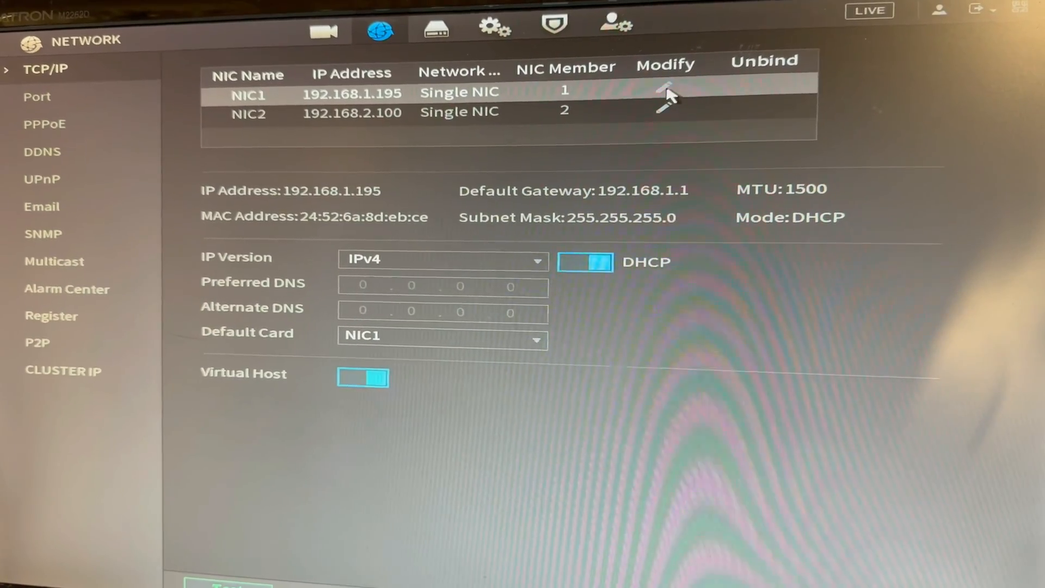
{"action": "left_click", "coordinate": [666, 93]}
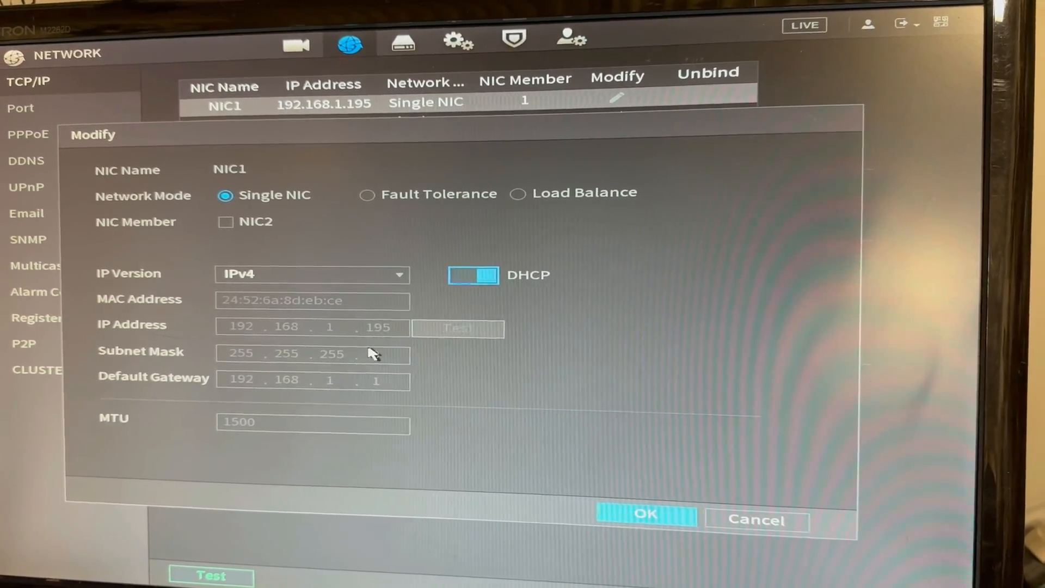
{"action": "left_click", "coordinate": [644, 514]}
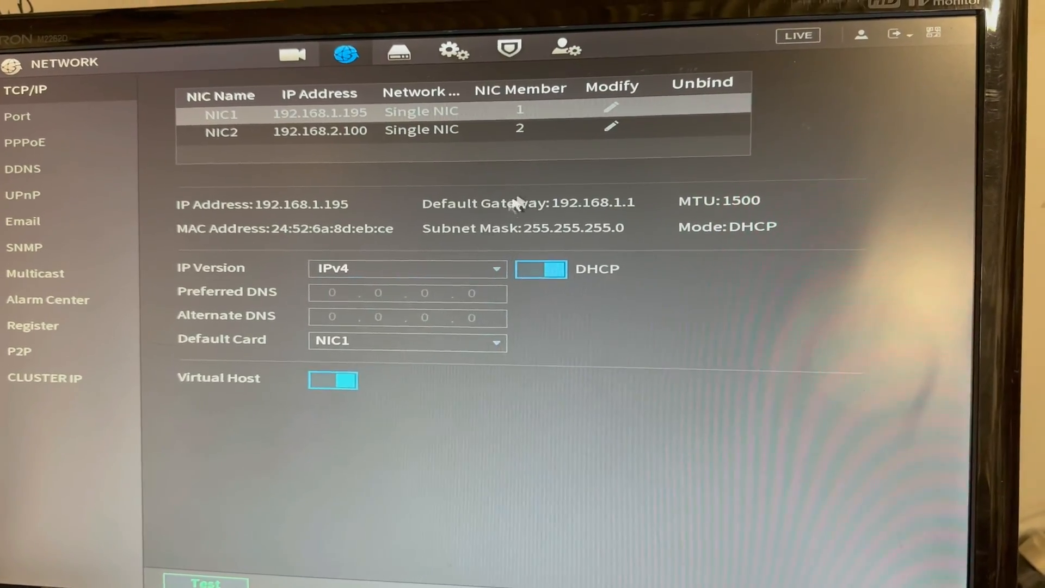
Step: Open NIC2's static settings and select its 192.168.2.100 IP address field
{"action": "left_click", "coordinate": [609, 129]}
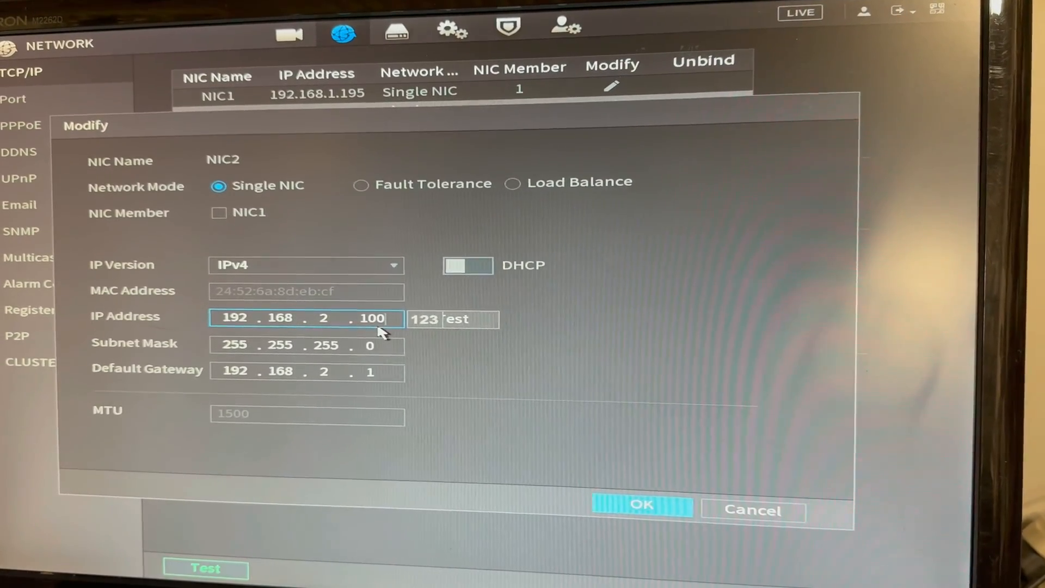
{"action": "left_click", "coordinate": [640, 504]}
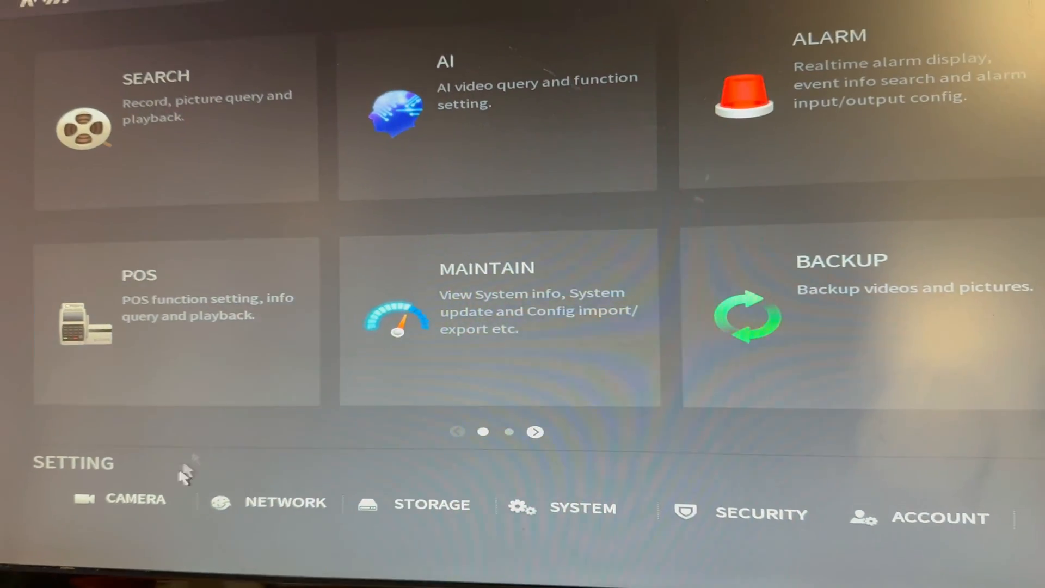
Step: Delete all added camera channels, freeing the full 392 Mbps bandwidth
{"action": "left_click", "coordinate": [135, 499]}
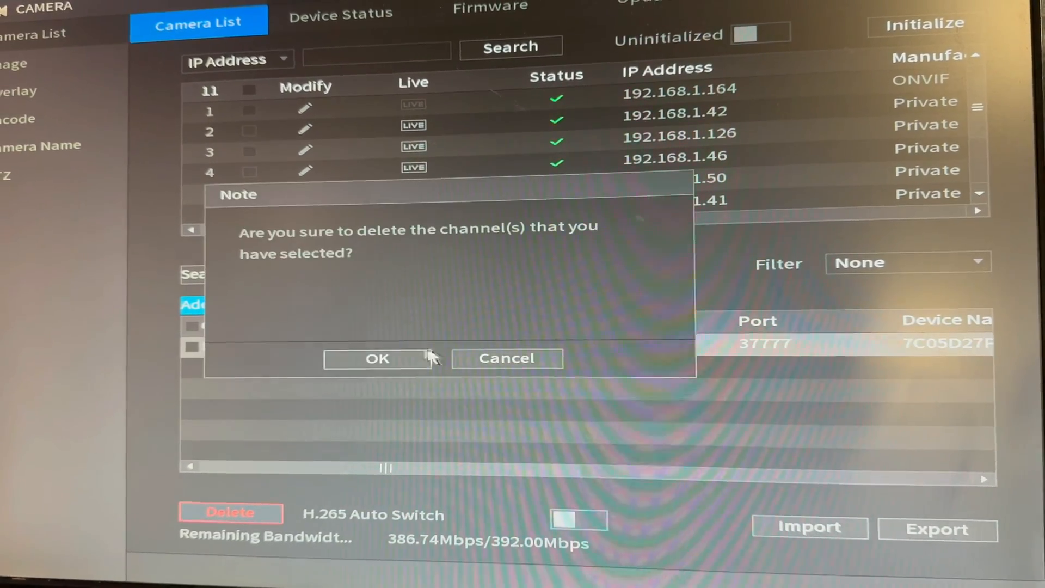
{"action": "left_click", "coordinate": [378, 358]}
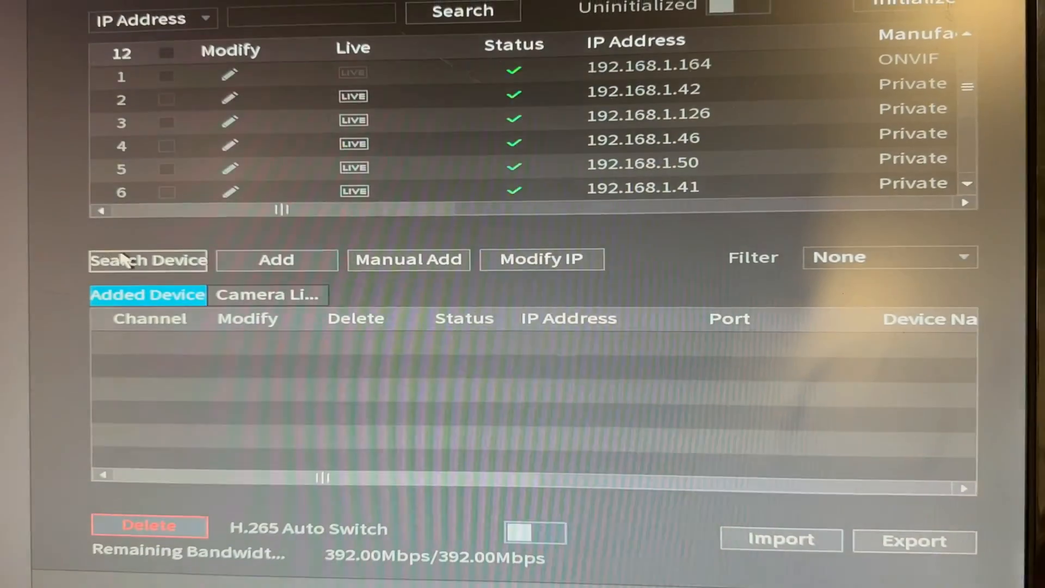
Step: Search the network and add camera 192.168.2.109 as channel D1 on port 37777
{"action": "left_click", "coordinate": [148, 260]}
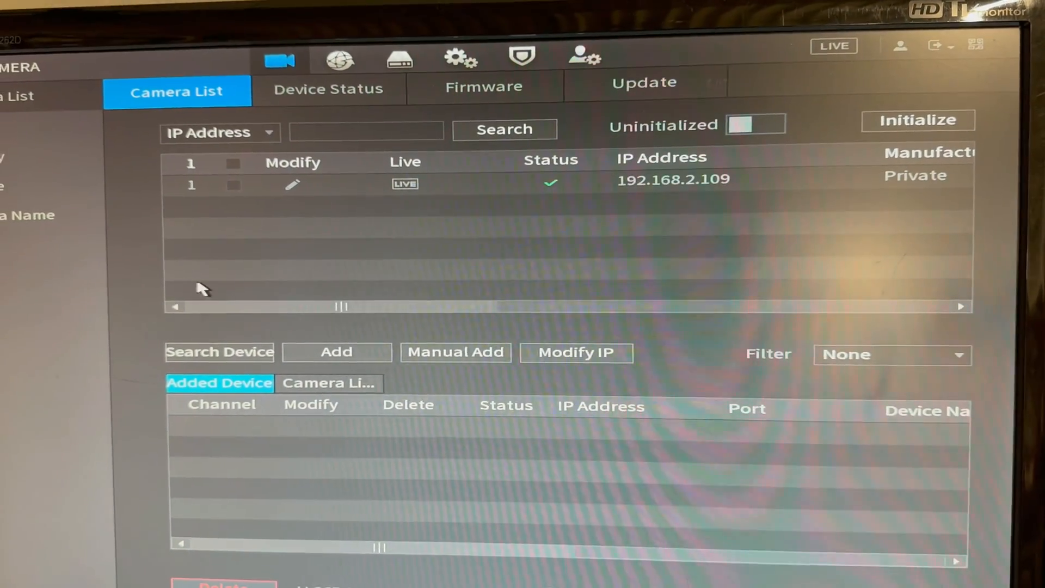
{"action": "left_click", "coordinate": [234, 185]}
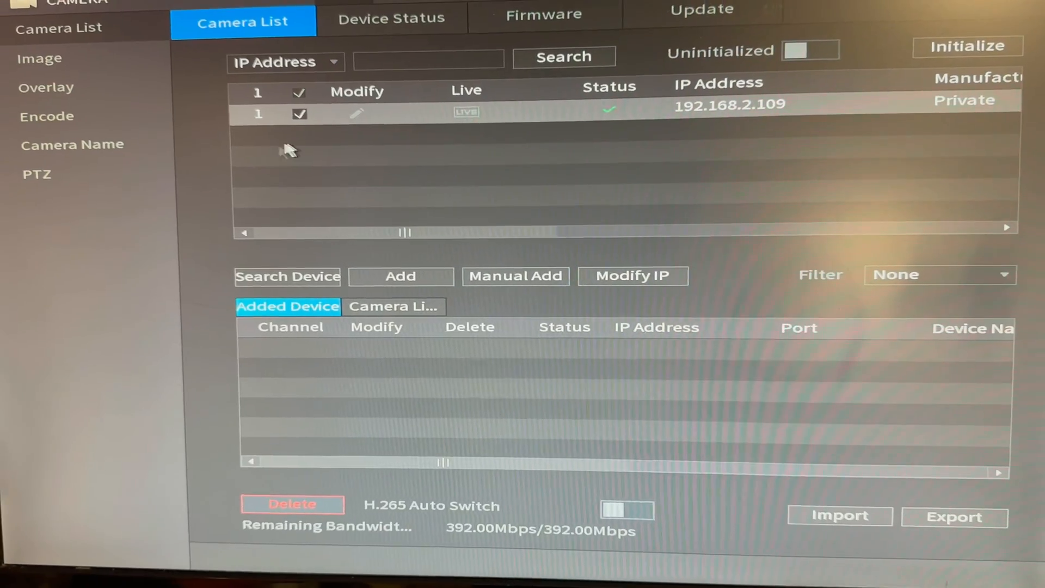
{"action": "left_click", "coordinate": [400, 276]}
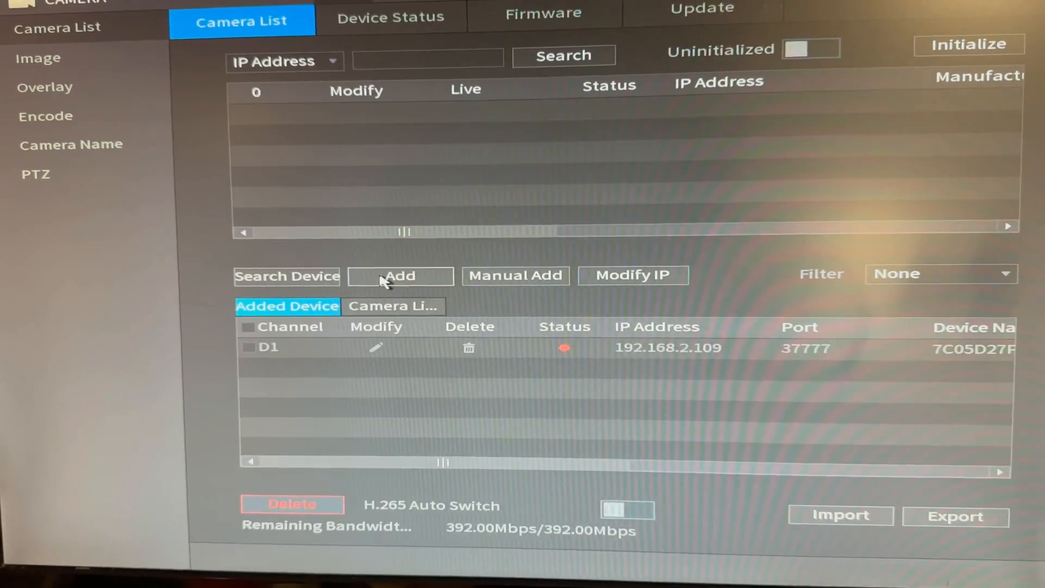